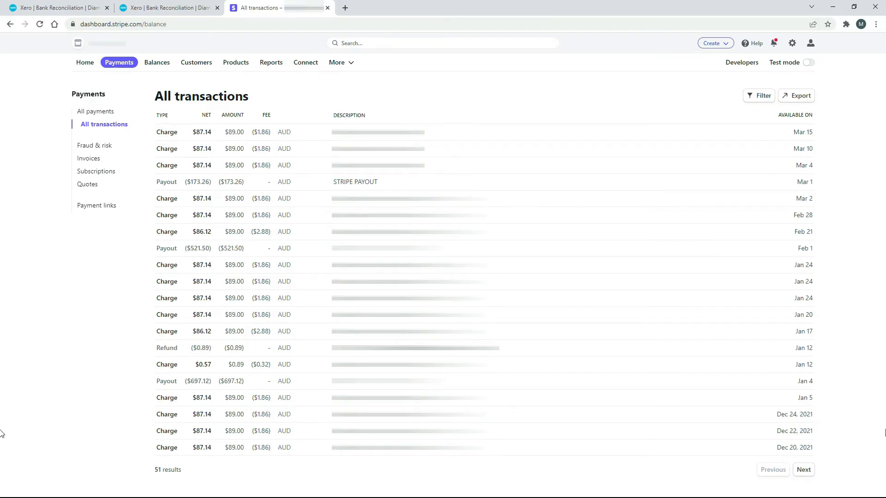
mouse_move(572, 94)
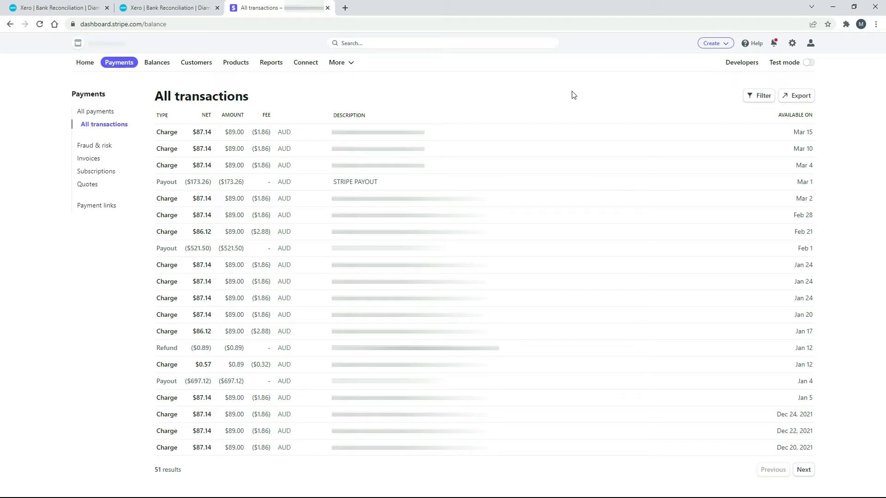
mouse_move(145, 89)
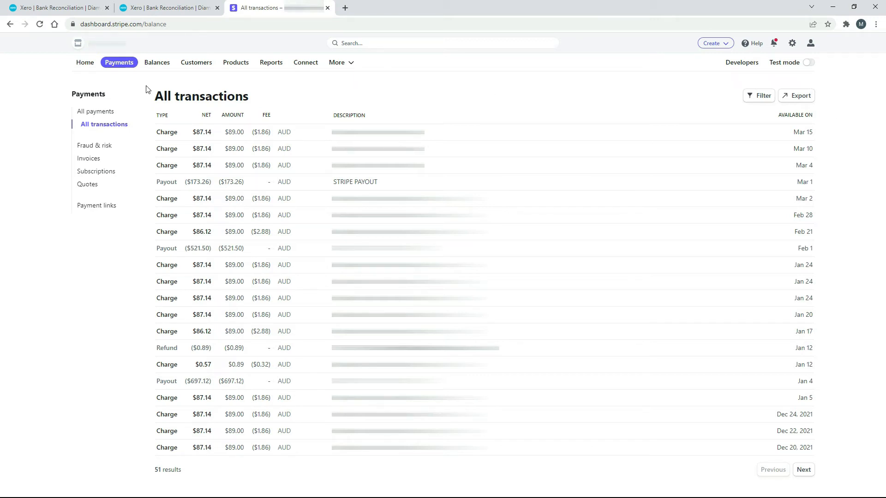
mouse_move(111, 133)
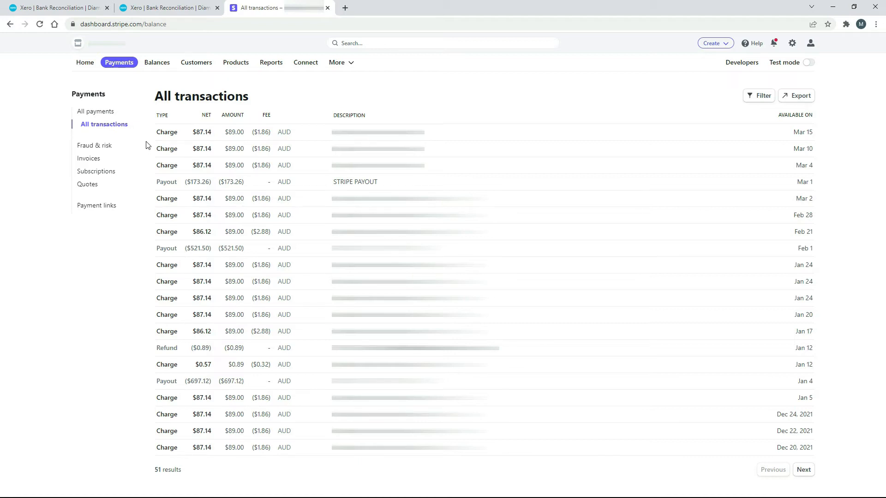
mouse_move(146, 151)
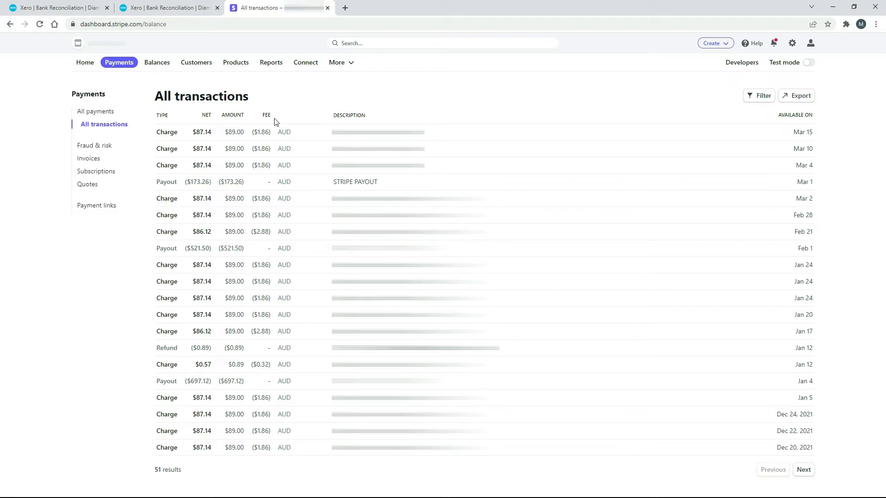
mouse_move(151, 132)
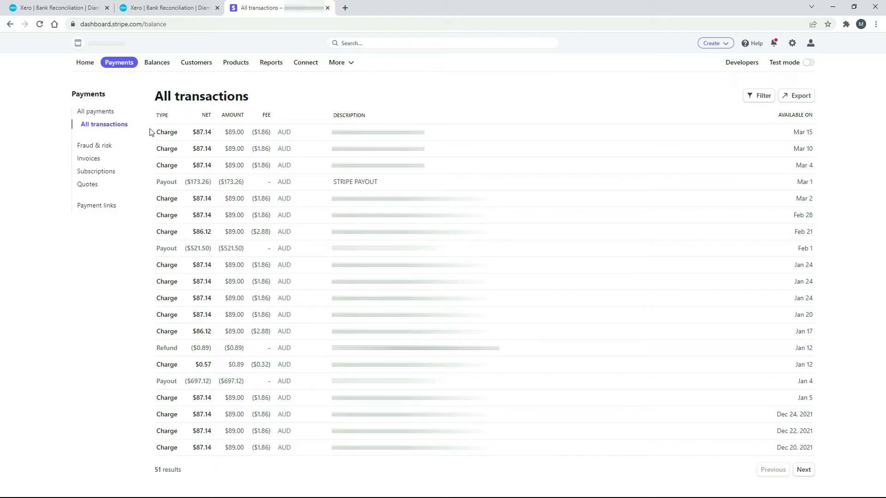
mouse_move(150, 188)
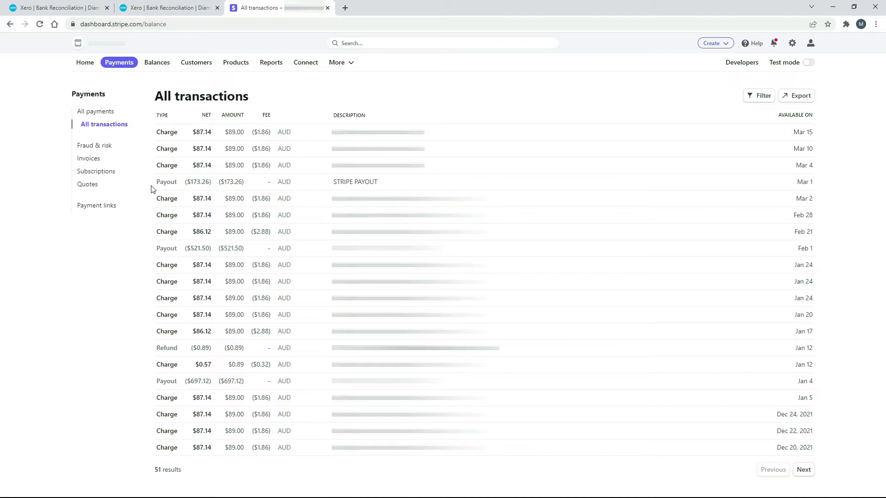
mouse_move(201, 182)
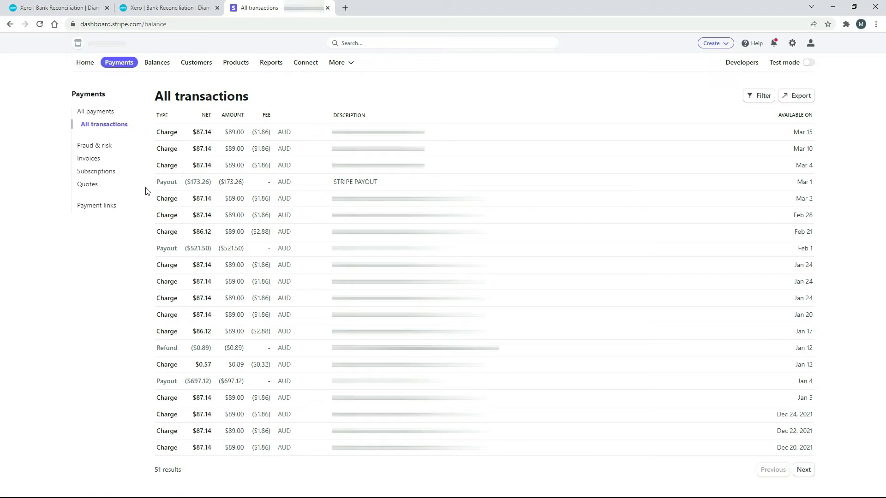
mouse_move(135, 96)
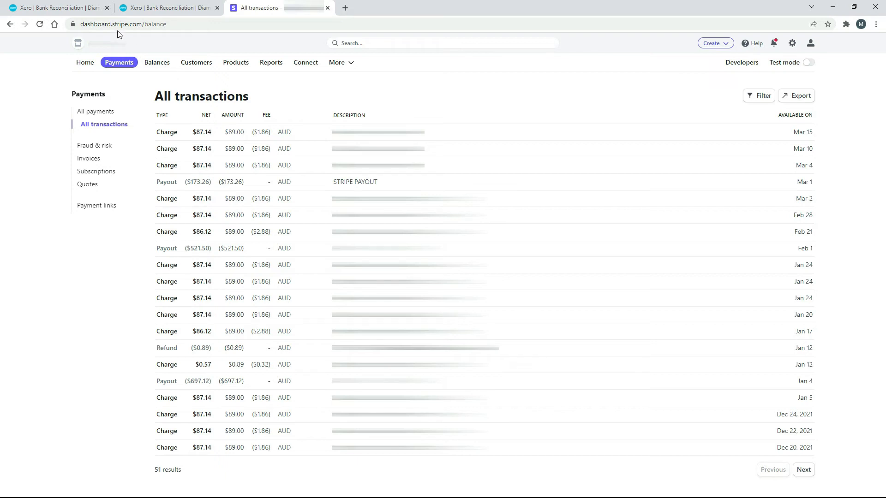
Return to the Xero Bank Reconciliation tab for the Stripe AUD account.
click(56, 7)
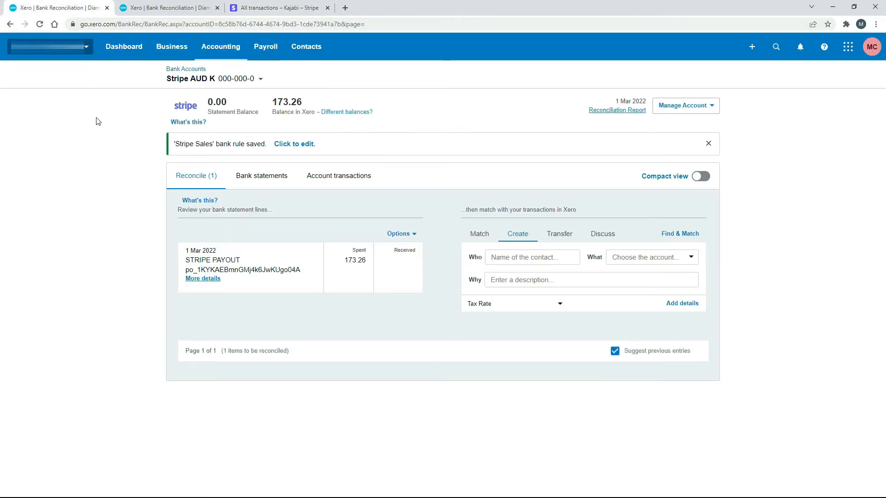
mouse_move(182, 297)
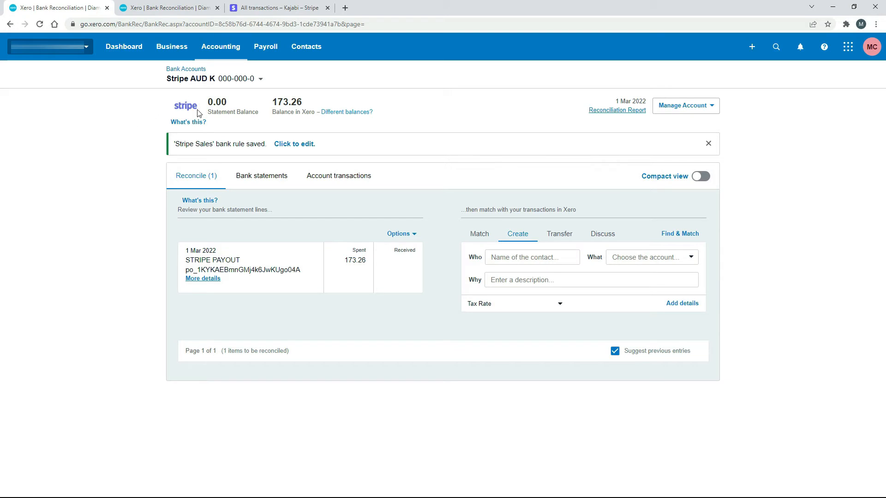
mouse_move(168, 116)
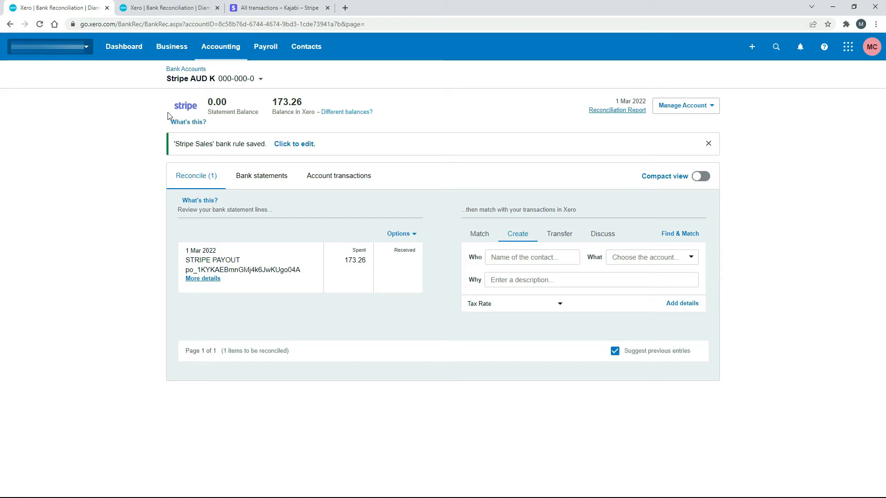
mouse_move(139, 255)
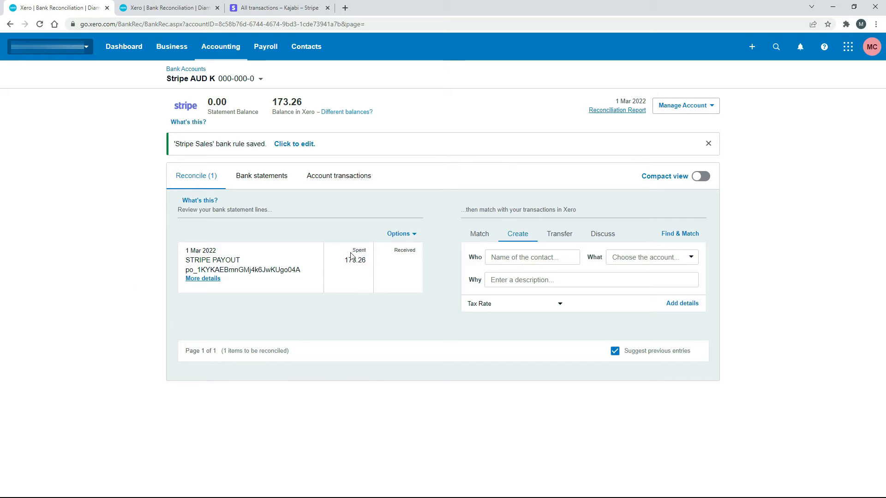
mouse_move(352, 271)
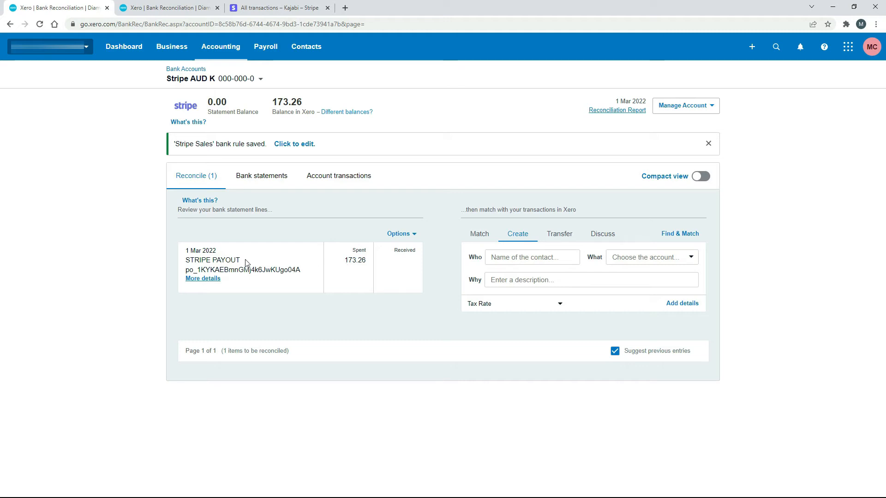
mouse_move(358, 273)
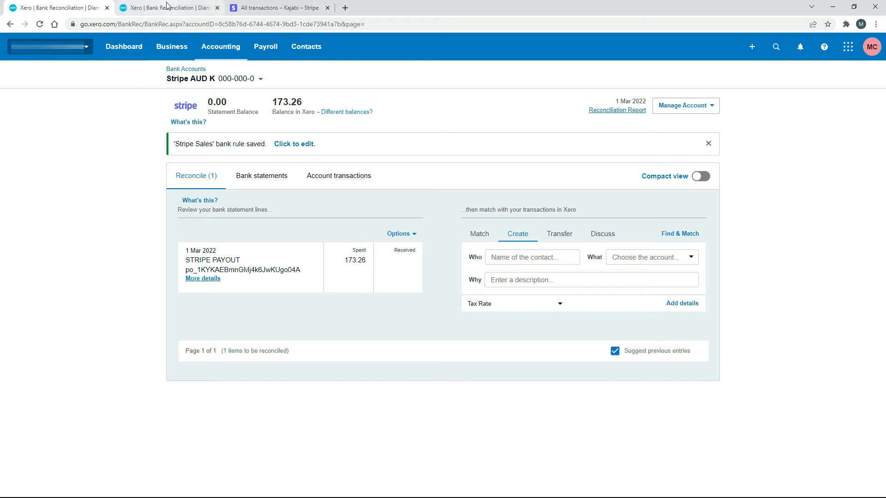
Switch to the Xero tab showing the Wise AUD account's Reconcile view.
click(167, 7)
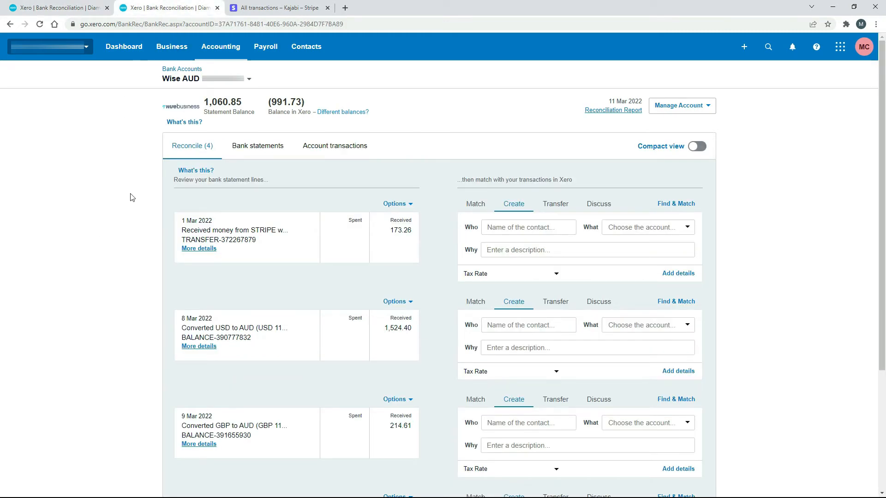
mouse_move(405, 286)
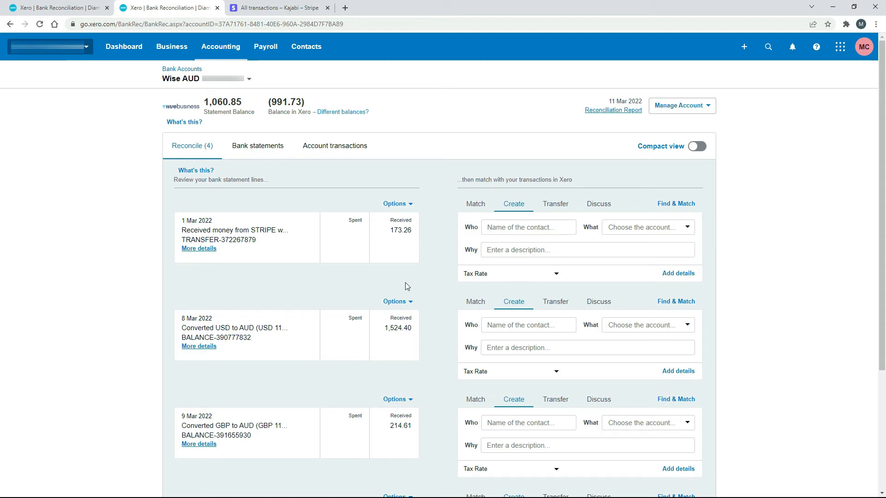
mouse_move(189, 96)
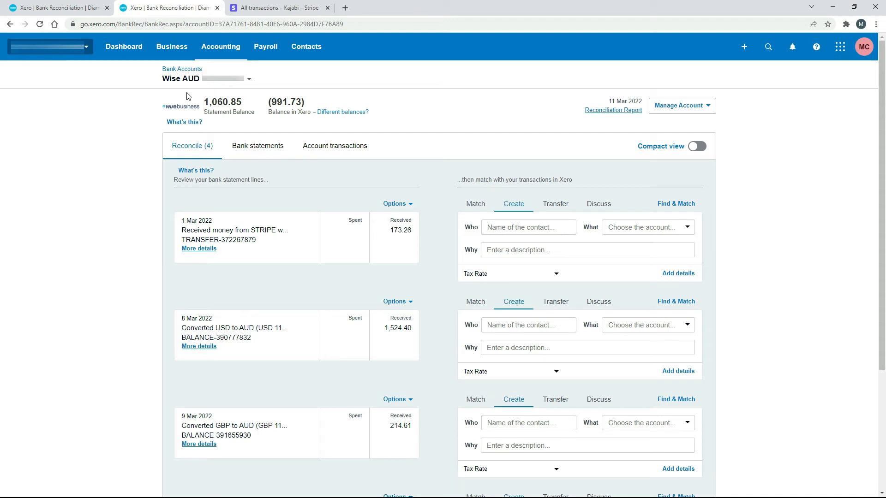
mouse_move(421, 244)
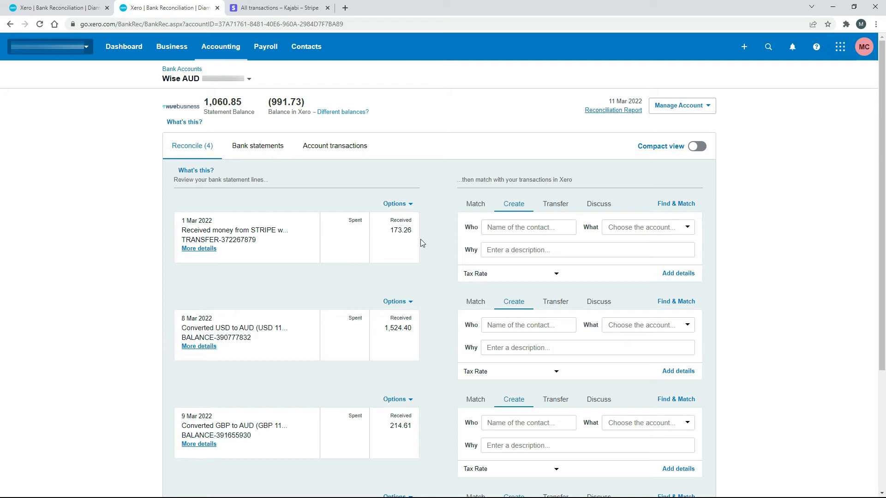
mouse_move(408, 240)
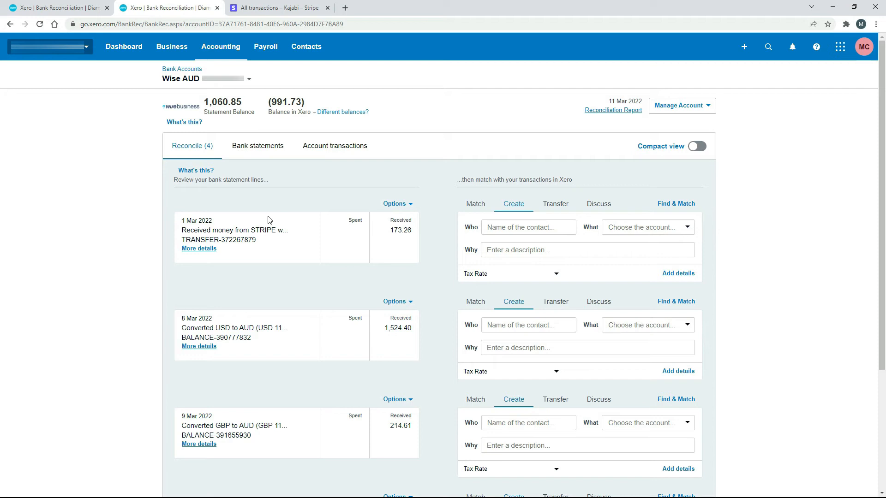
mouse_move(399, 187)
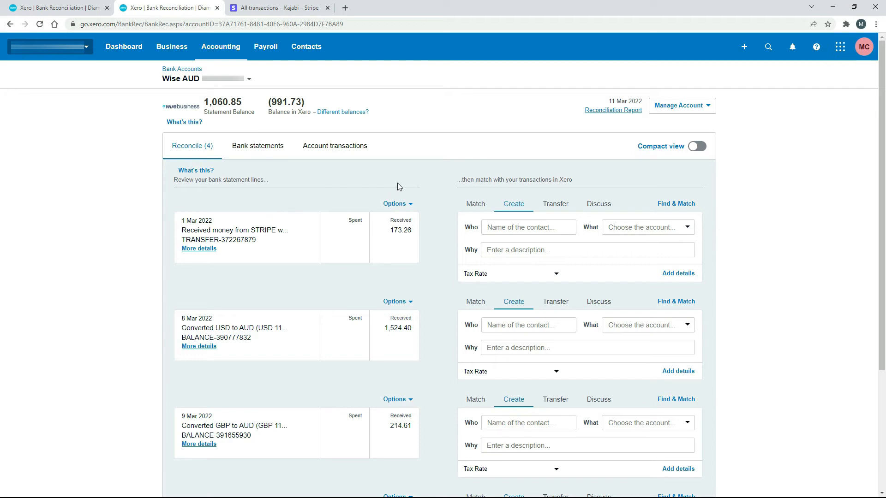
mouse_move(430, 225)
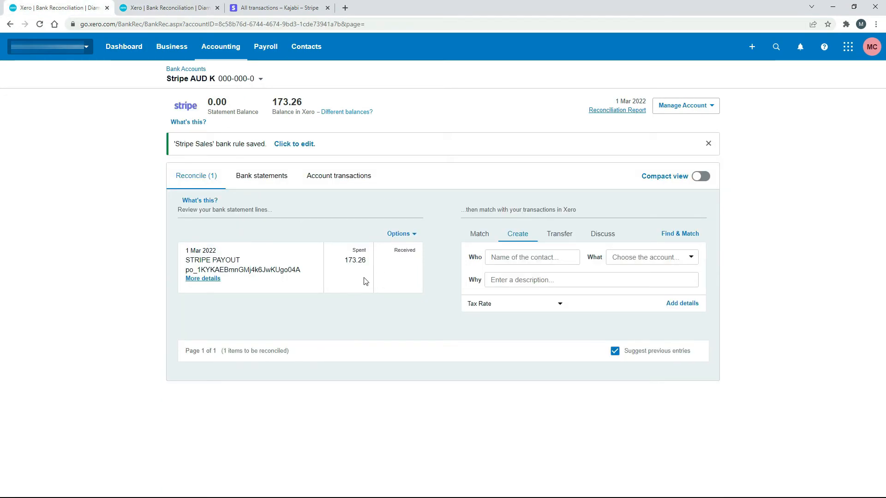
mouse_move(355, 304)
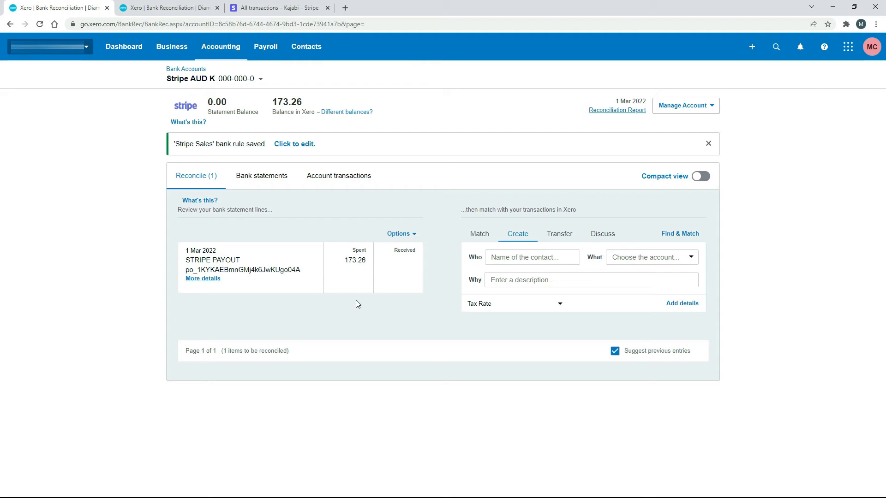
mouse_move(366, 305)
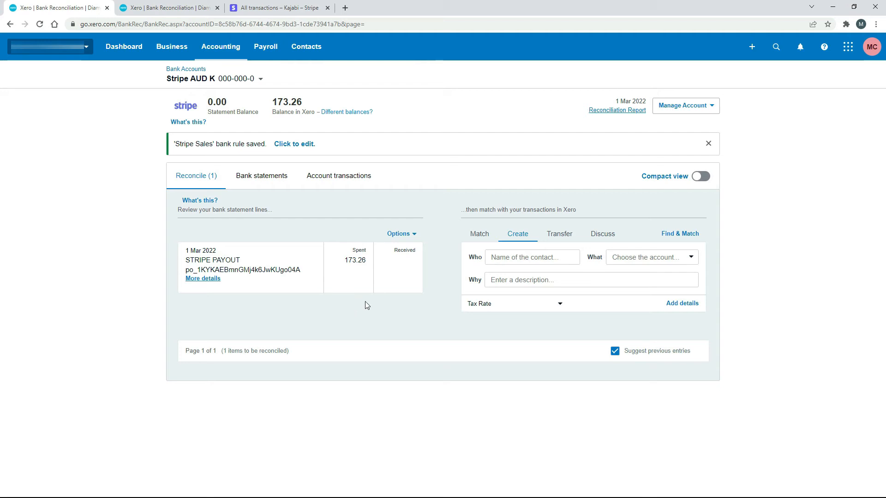
mouse_move(367, 313)
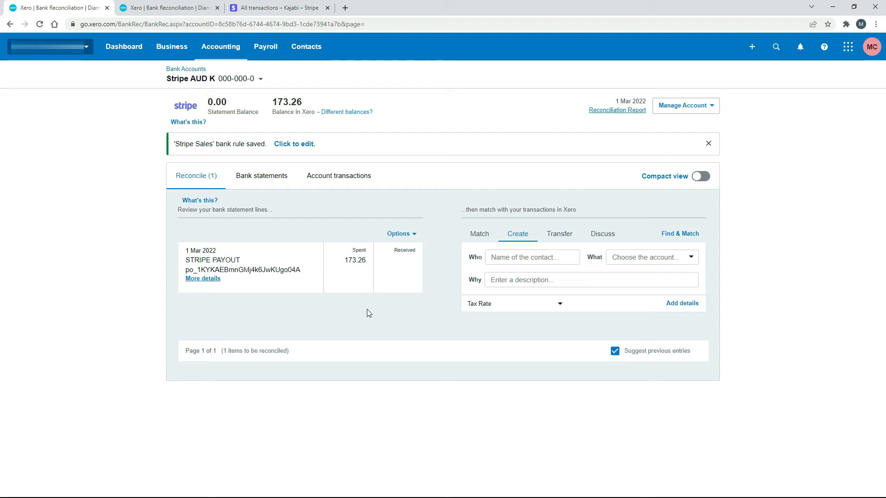
mouse_move(170, 93)
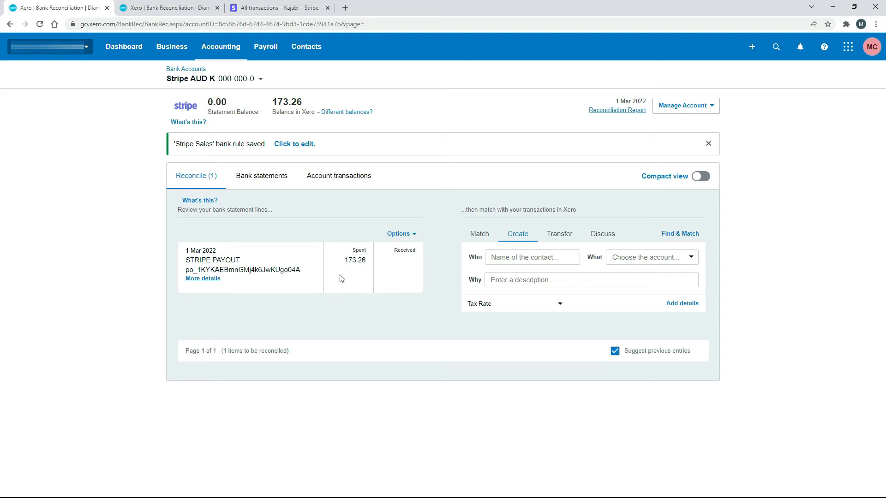
mouse_move(363, 271)
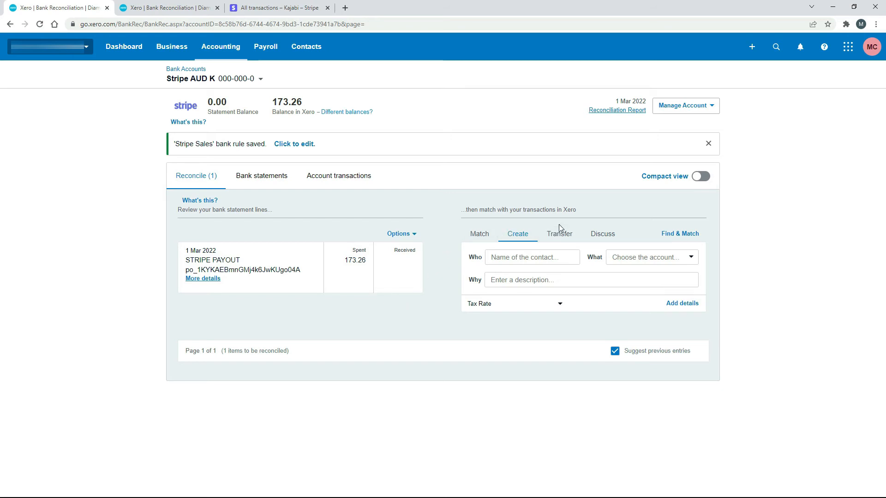
Record the 173.26 Stripe payout as a transfer to Wise AUD and reconcile it.
click(558, 233)
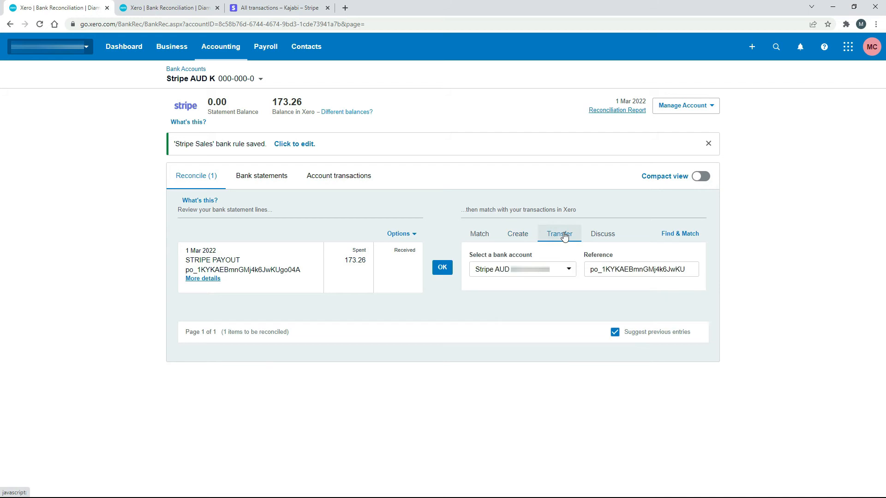
mouse_move(562, 236)
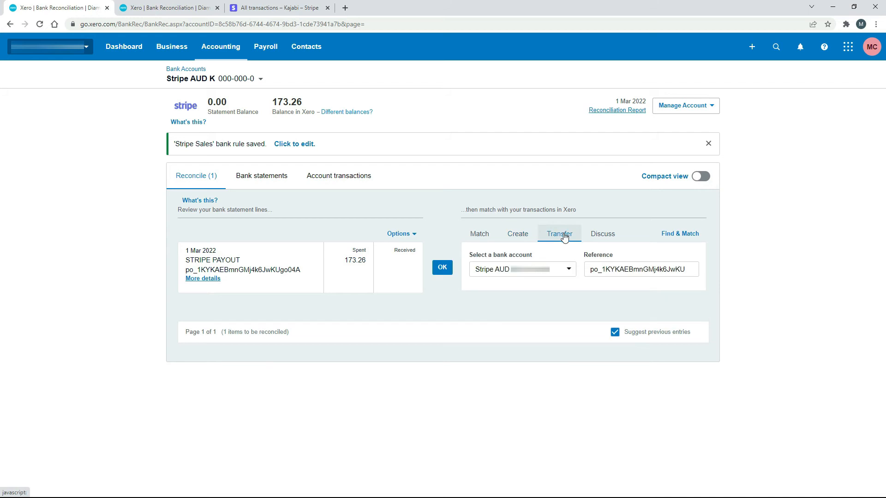
click(569, 269)
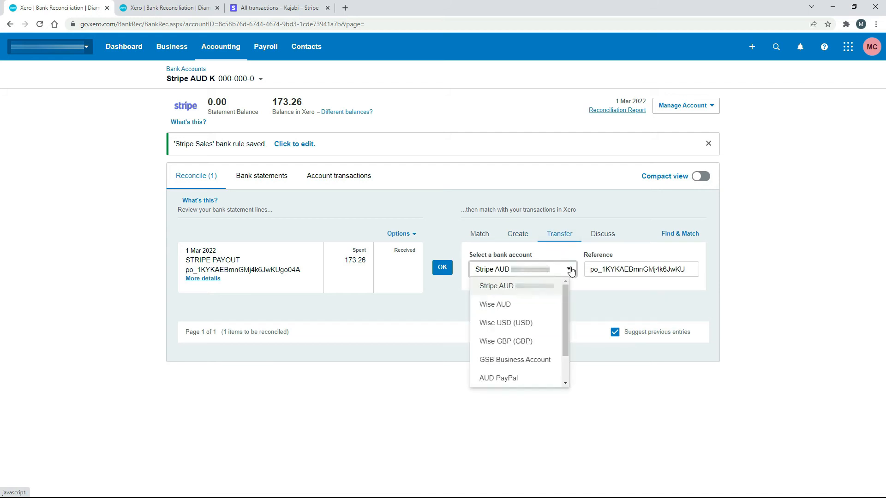
mouse_move(529, 310)
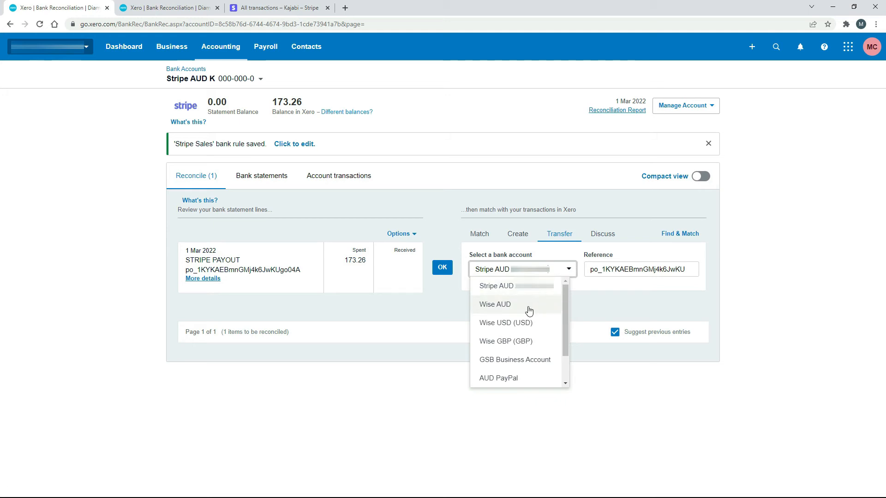
click(494, 304)
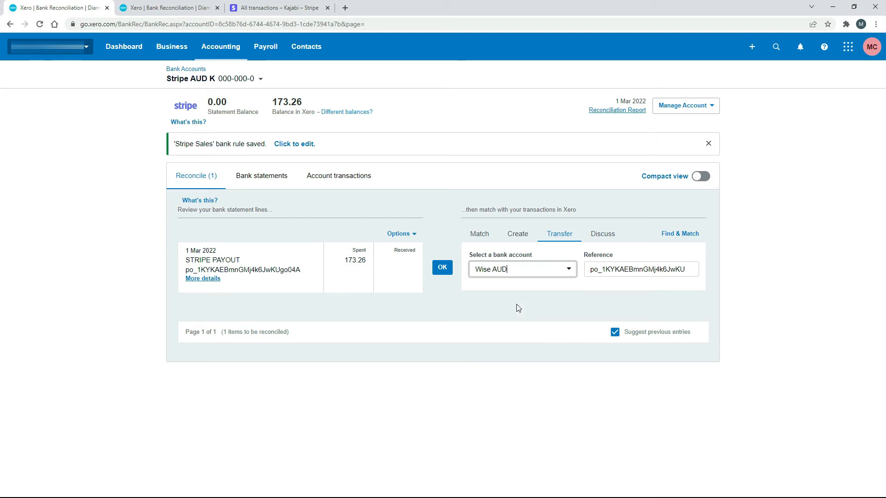
click(443, 268)
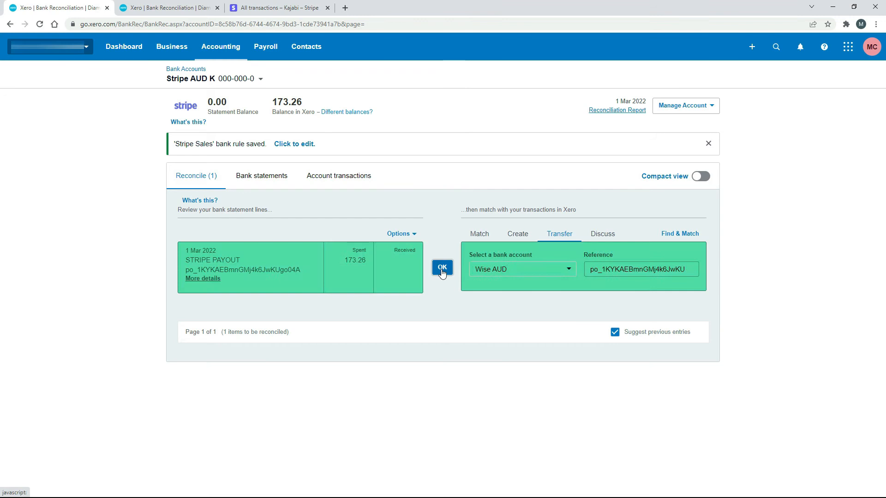
click(442, 267)
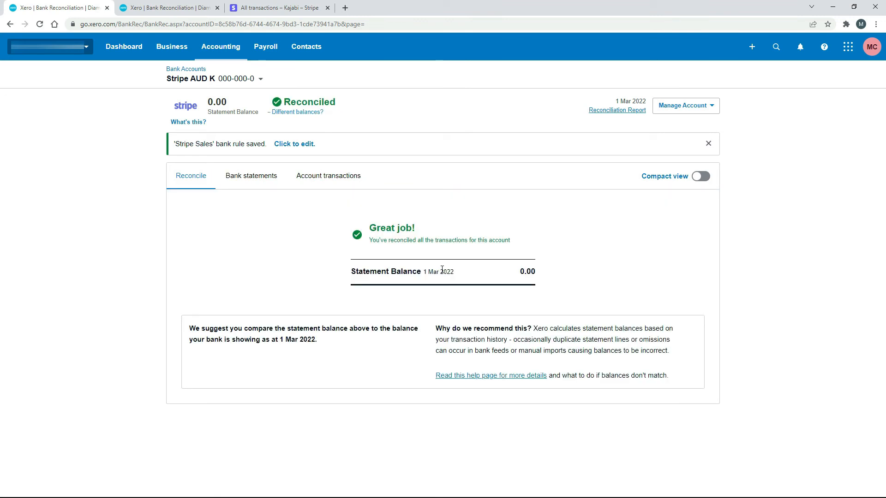
mouse_move(158, 98)
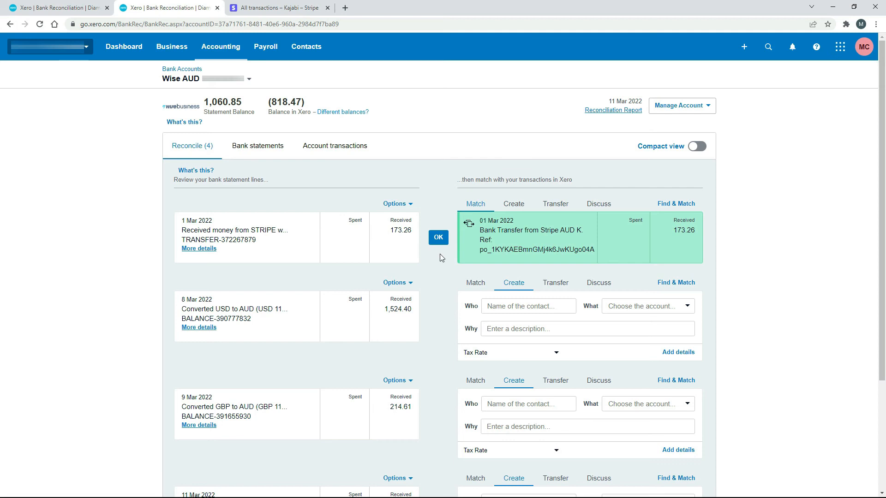
mouse_move(440, 255)
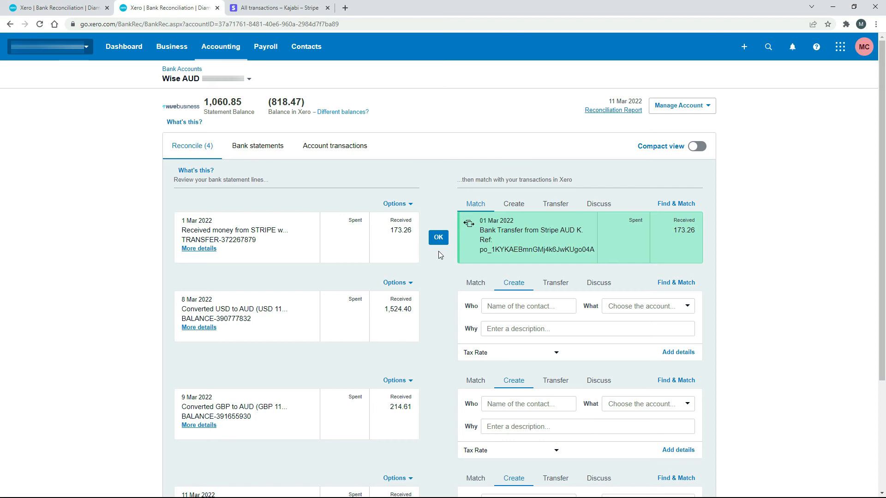
mouse_move(404, 277)
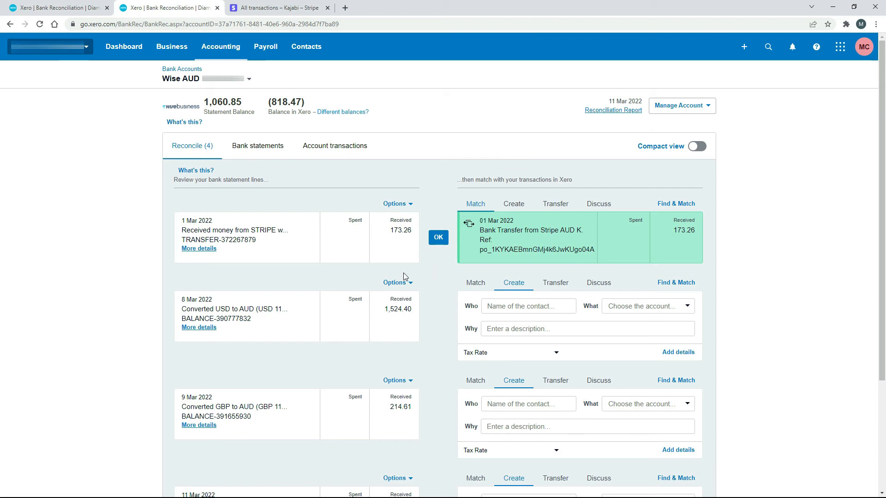
mouse_move(443, 265)
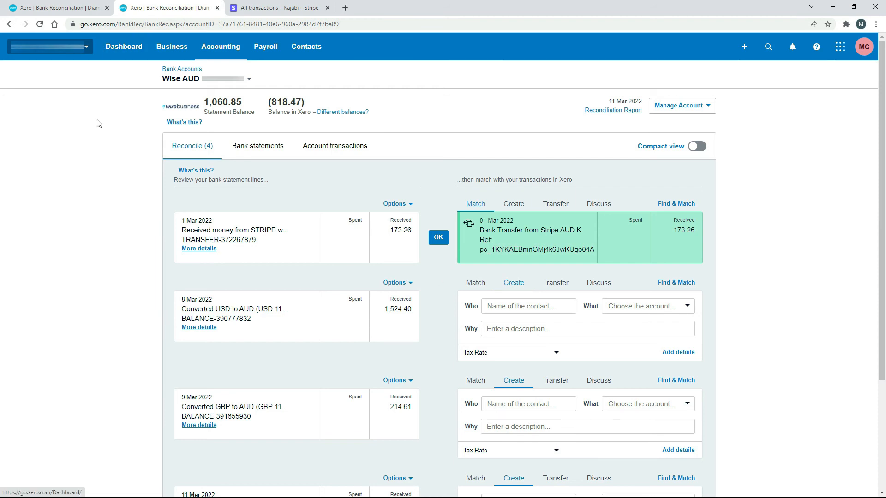
mouse_move(443, 255)
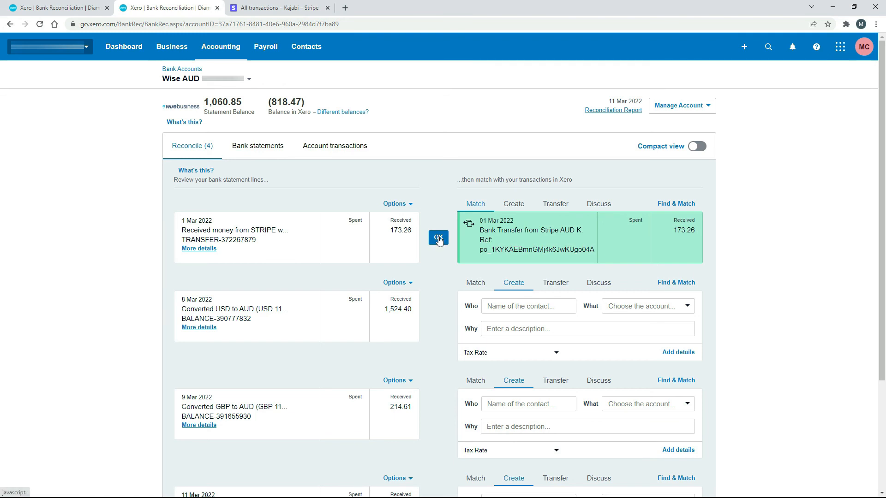
Confirm the suggested Bank Transfer from Stripe AUD match for the 173.26 receipt.
click(438, 238)
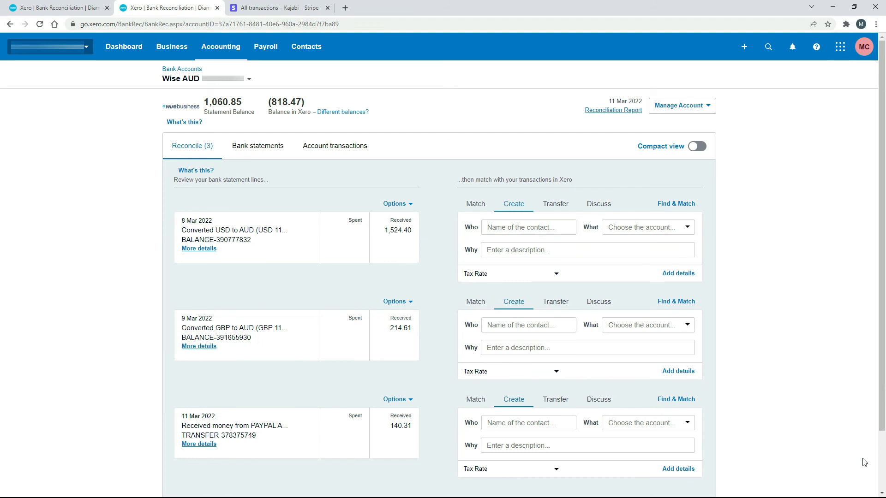
mouse_move(3, 468)
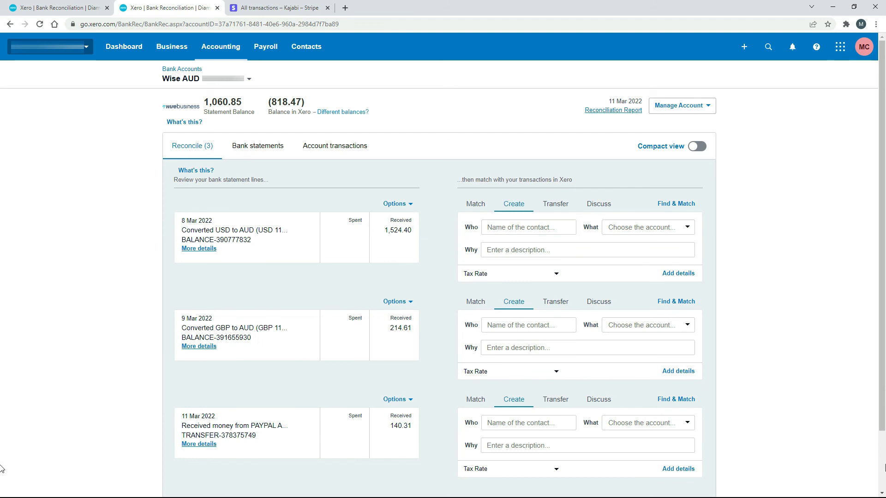